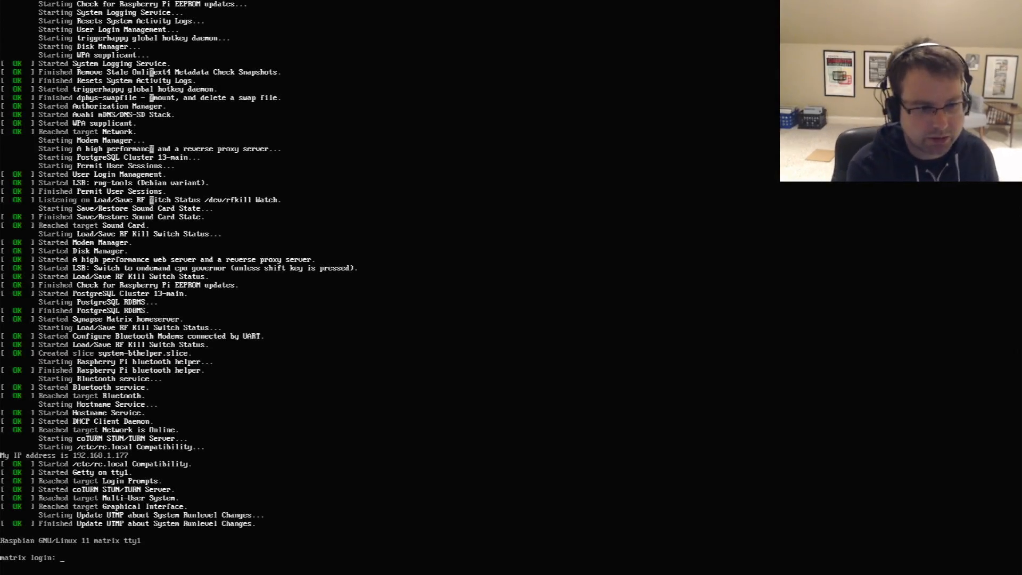
Log in to the Raspberry Pi console as user pi
text(pi)
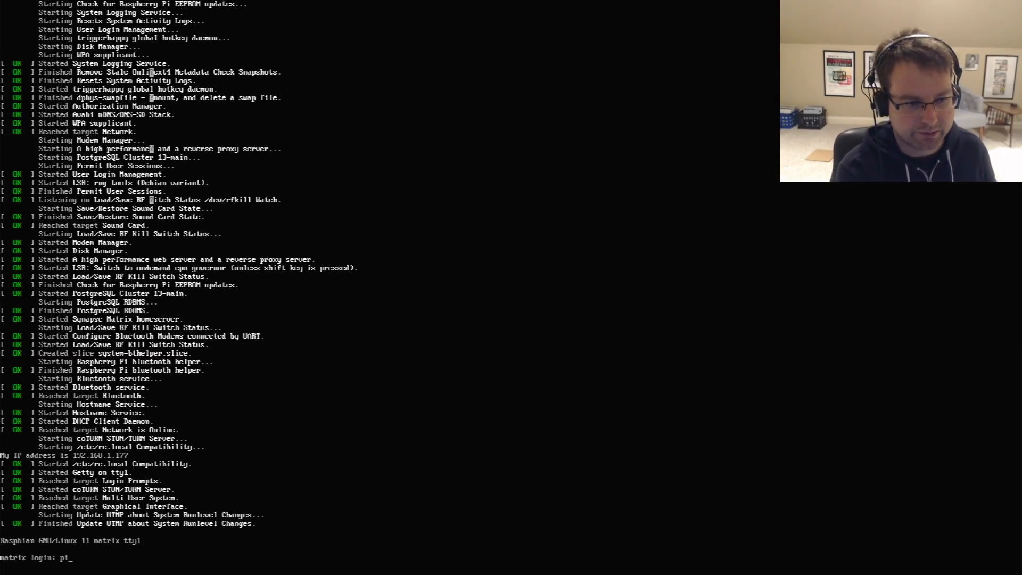
key(Return)
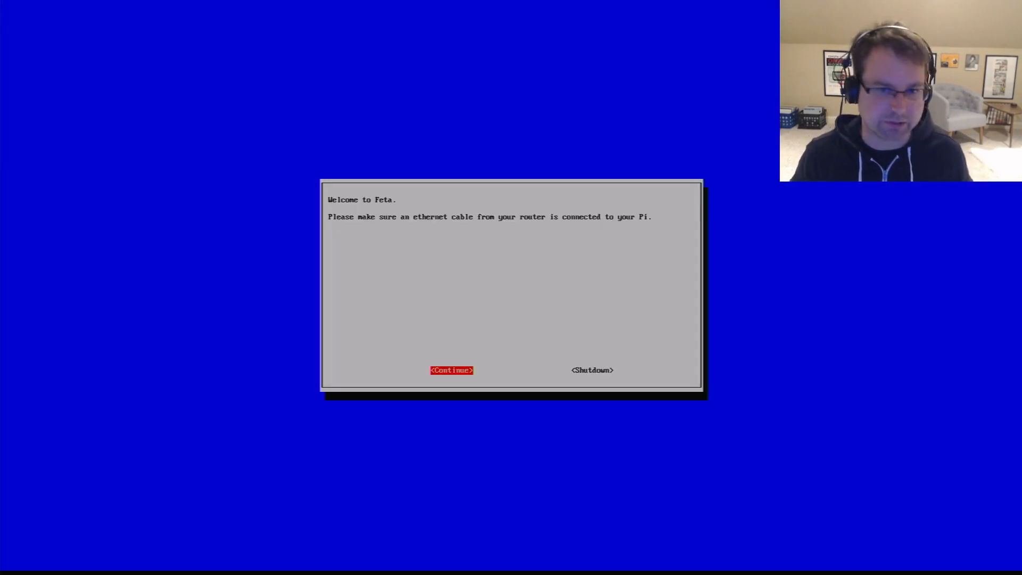
Continue past Welcome, IP settings, internet check success and the NAT warning
click(450, 369)
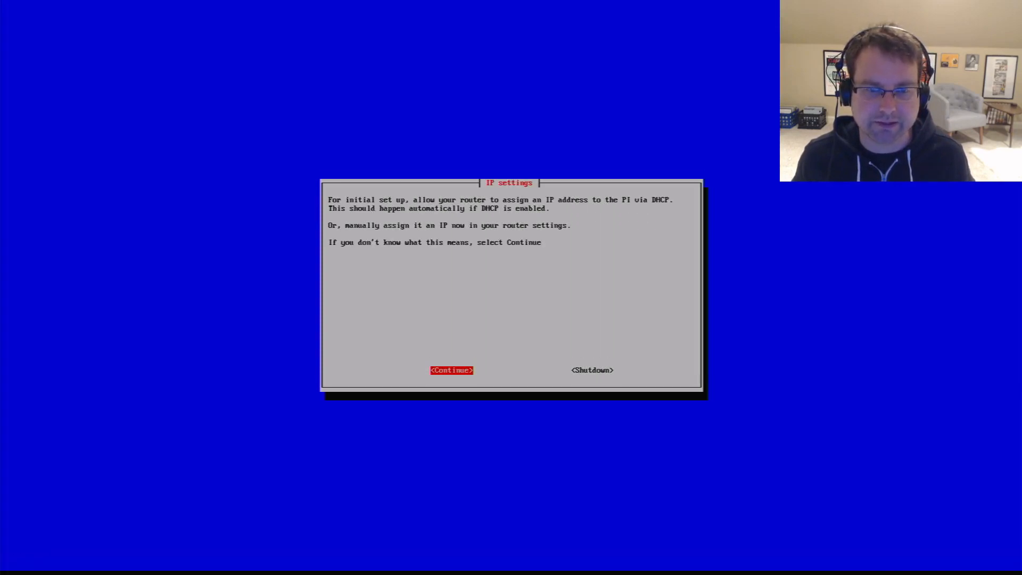
click(452, 369)
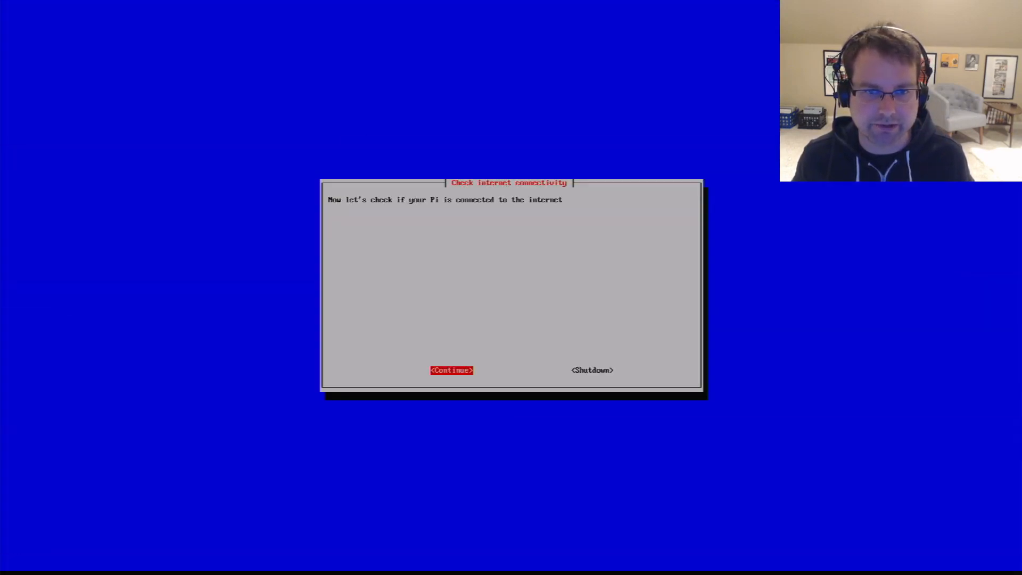
click(451, 369)
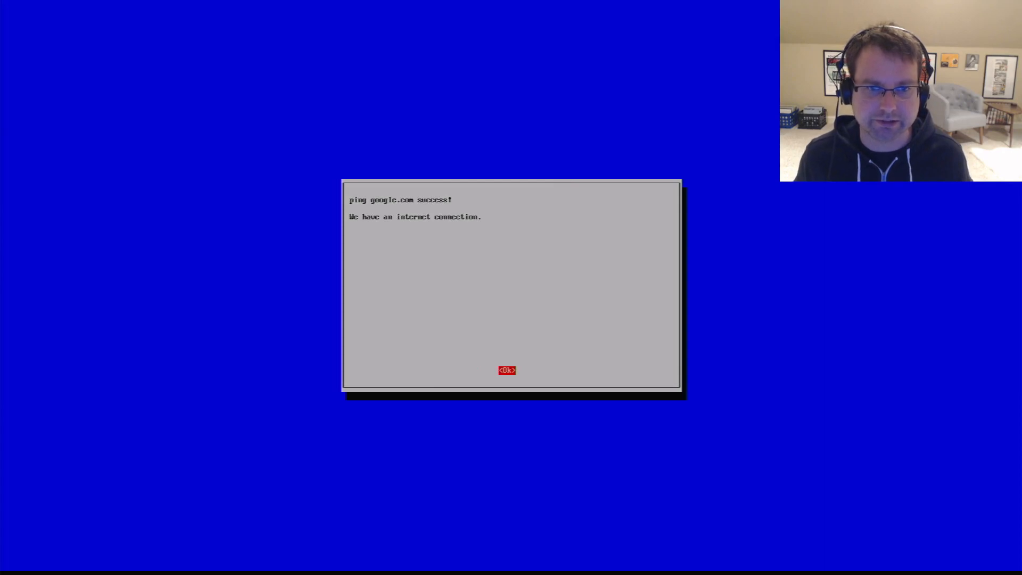
click(507, 370)
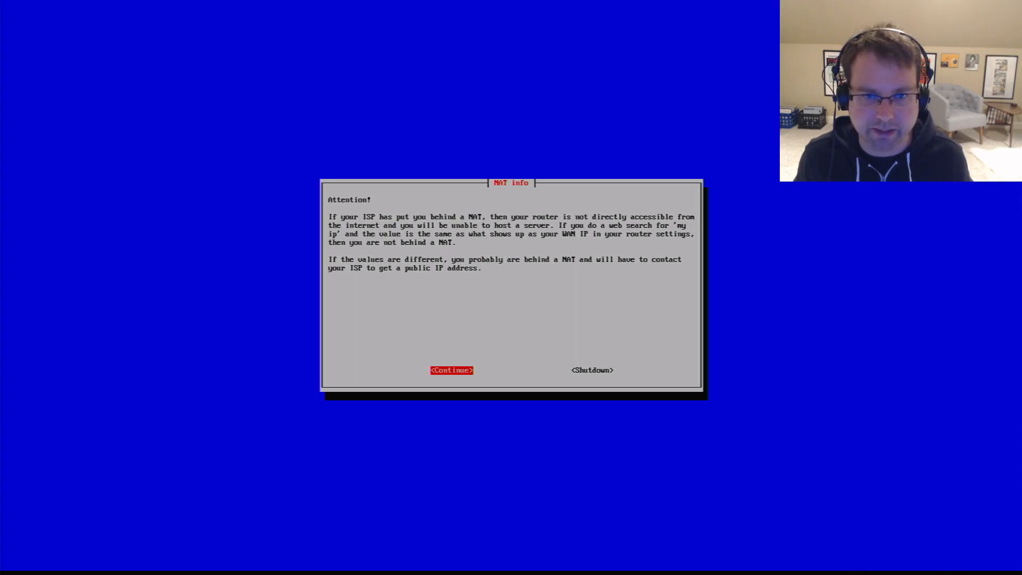
click(451, 369)
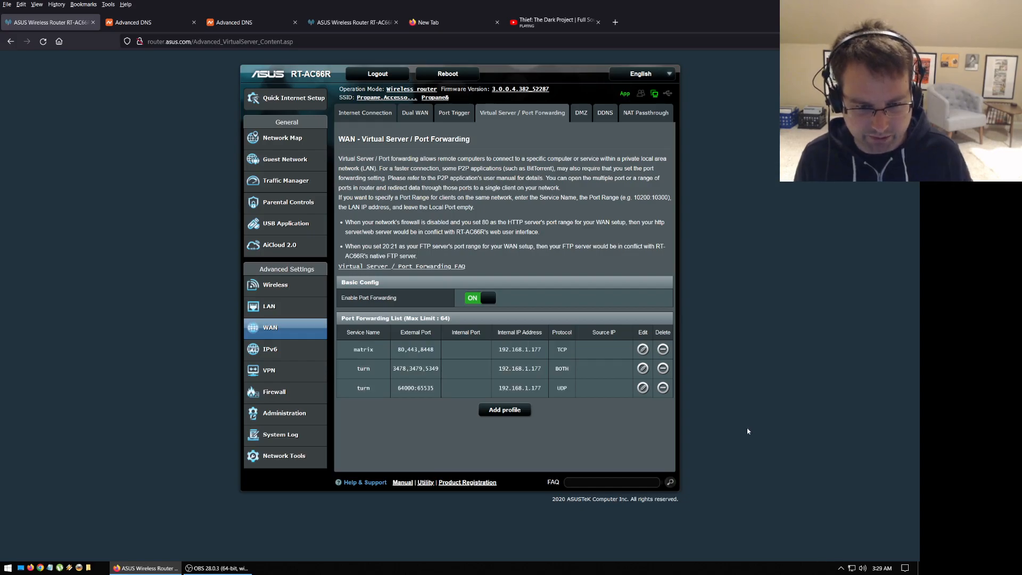
mouse_move(199, 555)
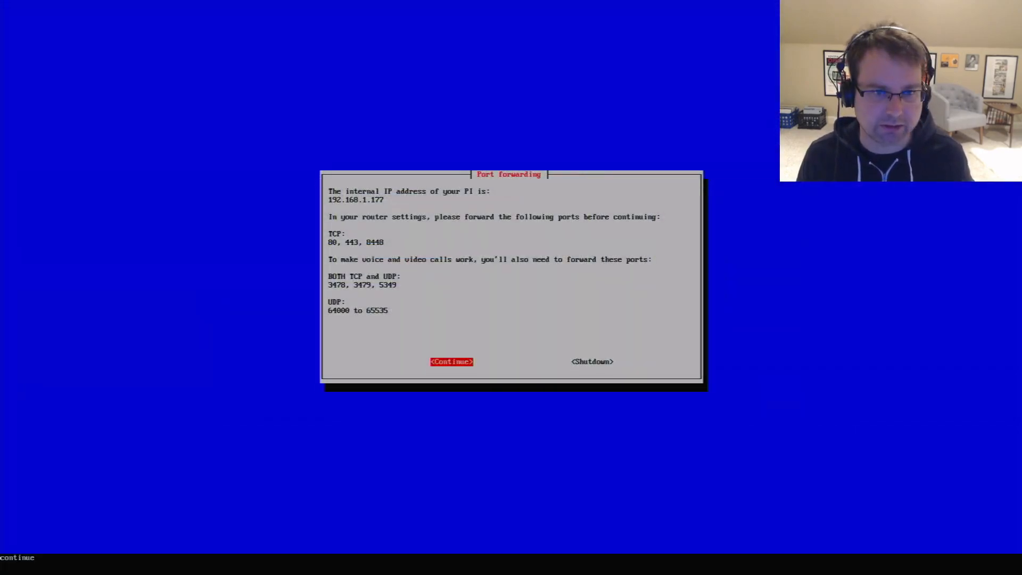
Confirm the matrix and turn ports are forwarded to the Pi
click(451, 362)
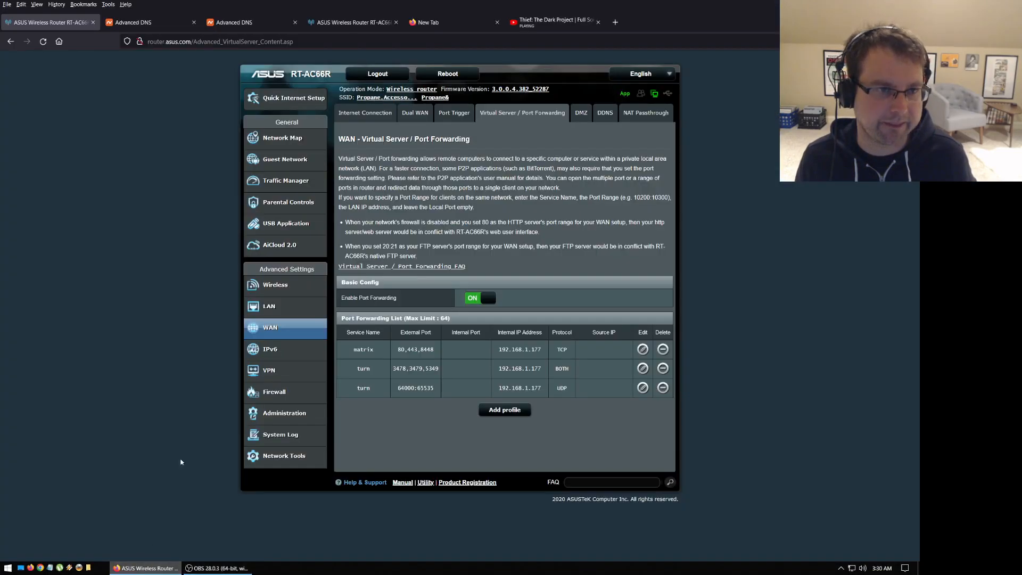
Review the domain's A records in Advanced DNS, then the router's DDNS host fetacheese
click(149, 21)
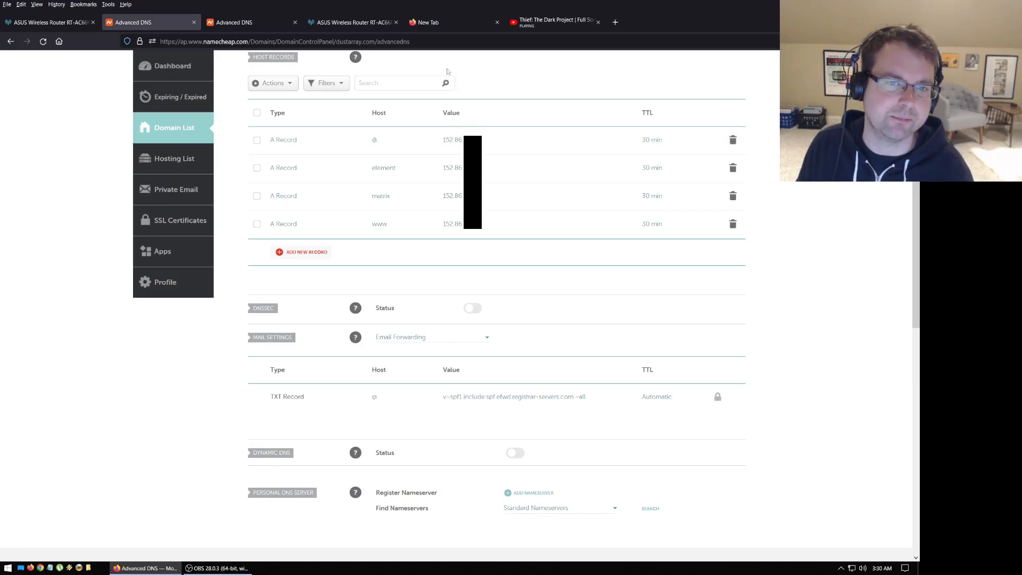
click(352, 21)
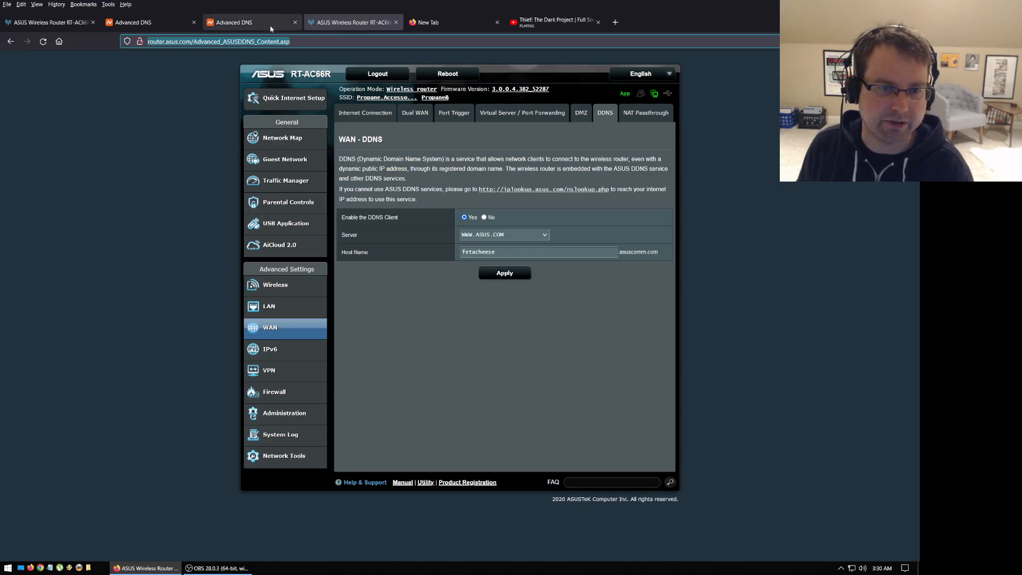
View the other domain's CNAME records pointing to fetacheese.asuscomm.com
click(251, 23)
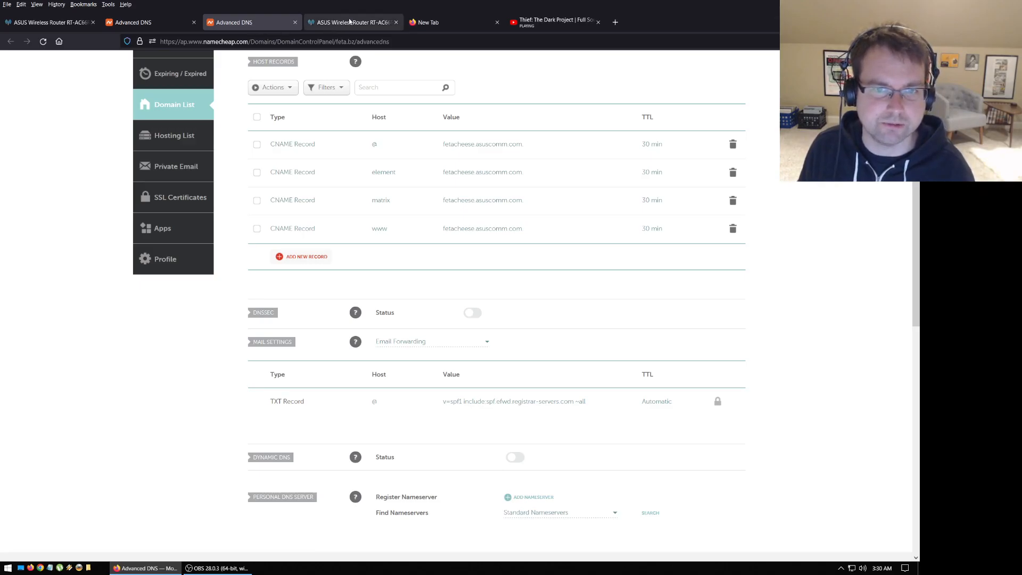
click(352, 21)
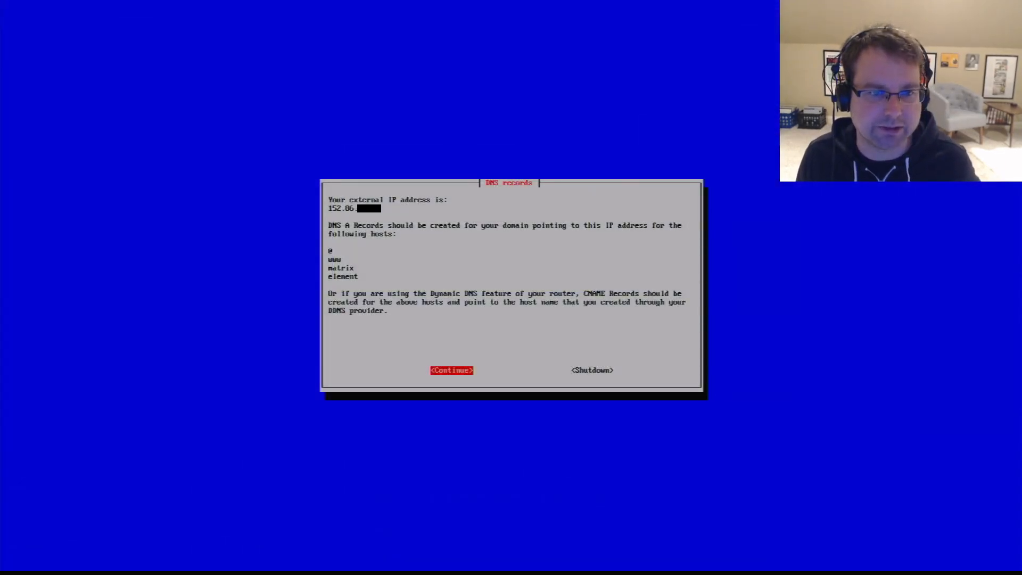
Set the Feta root domain to dustarray.com in place of the example
click(451, 370)
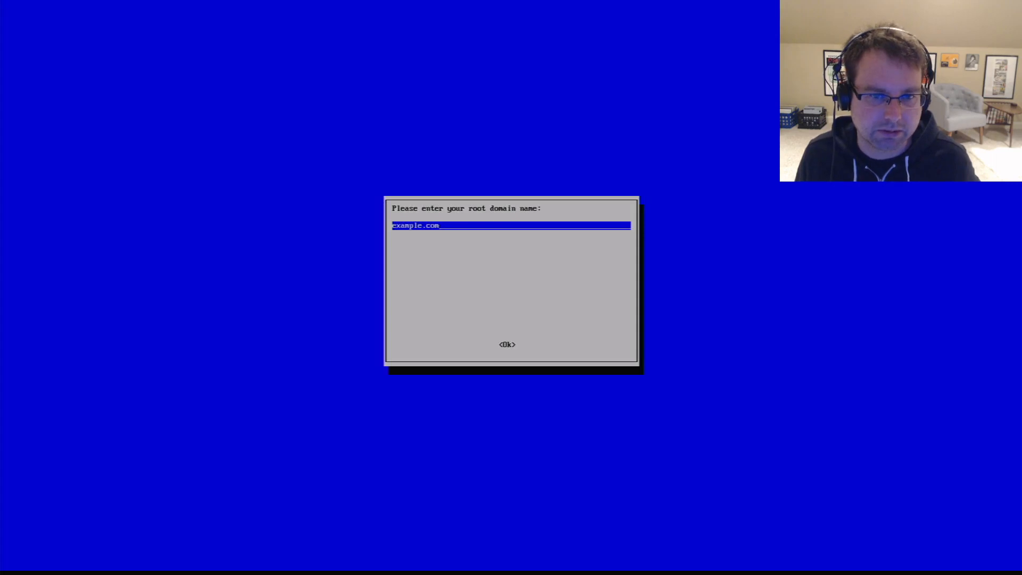
key(BackSpace)
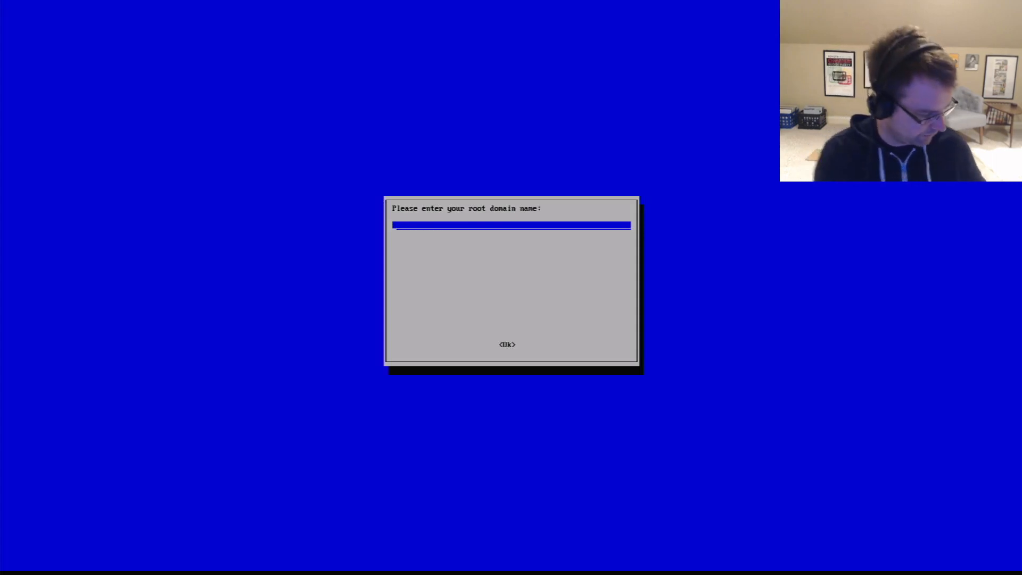
text(dustarrat)
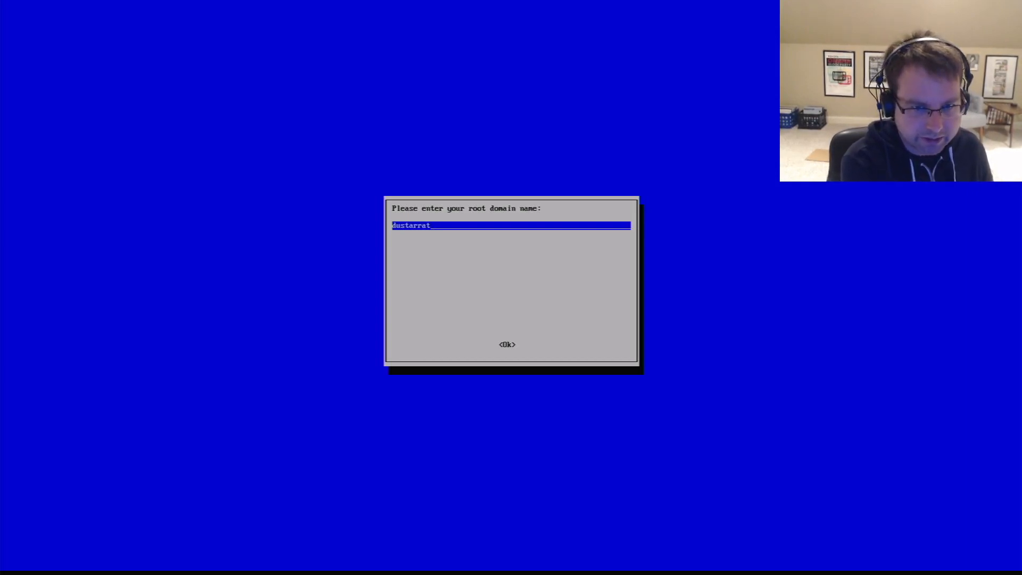
text(y.)
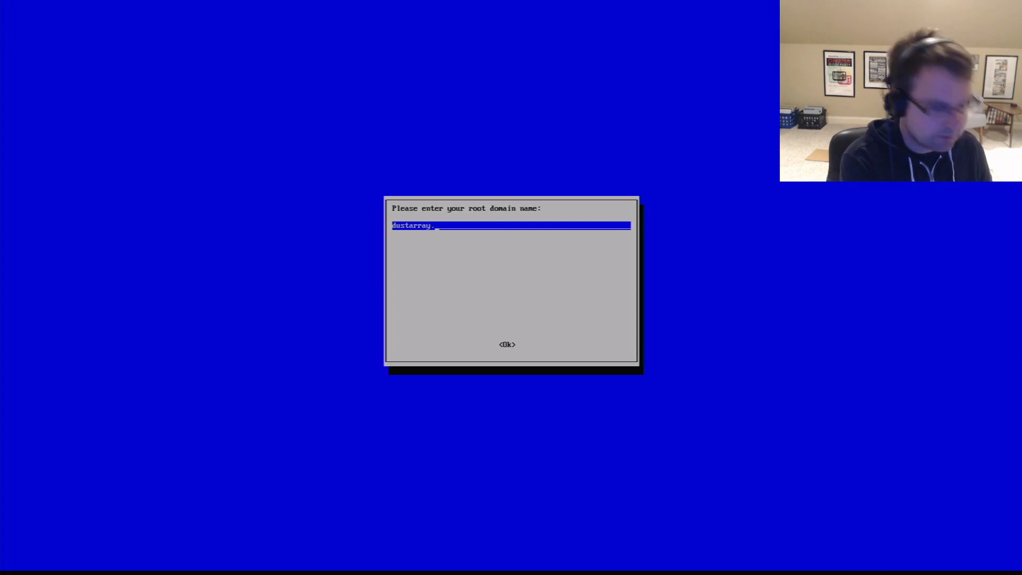
text(com)
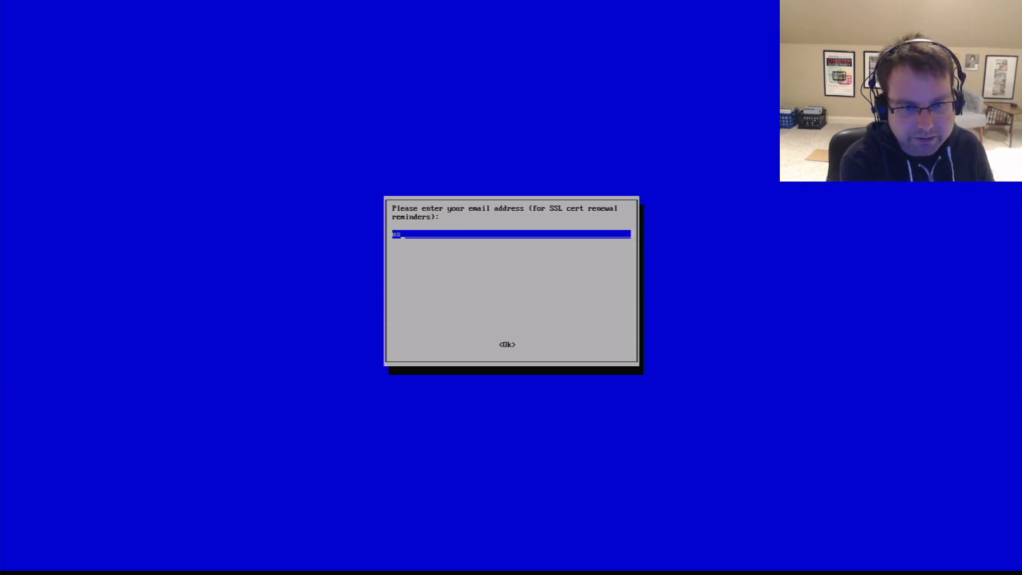
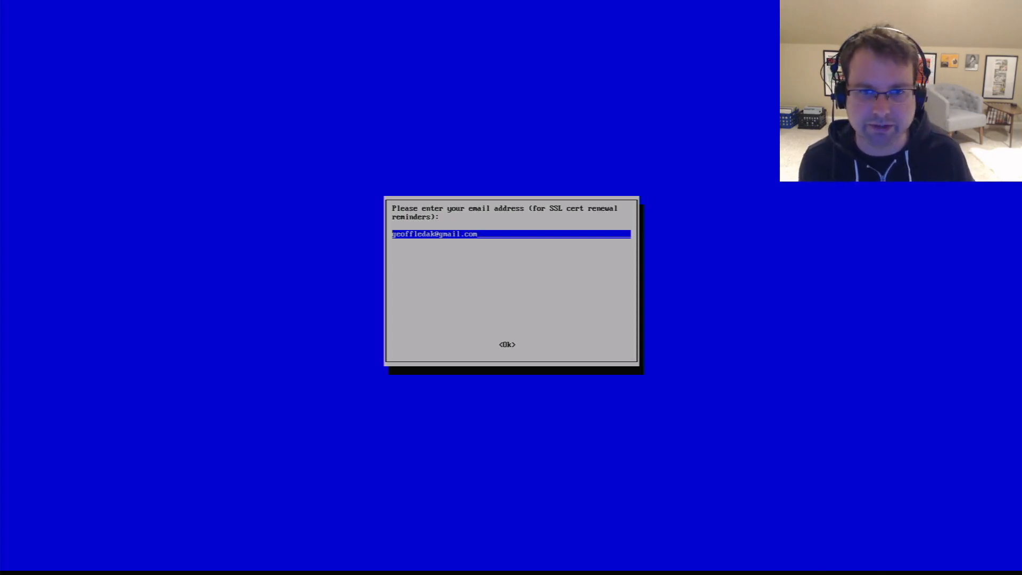
click(507, 344)
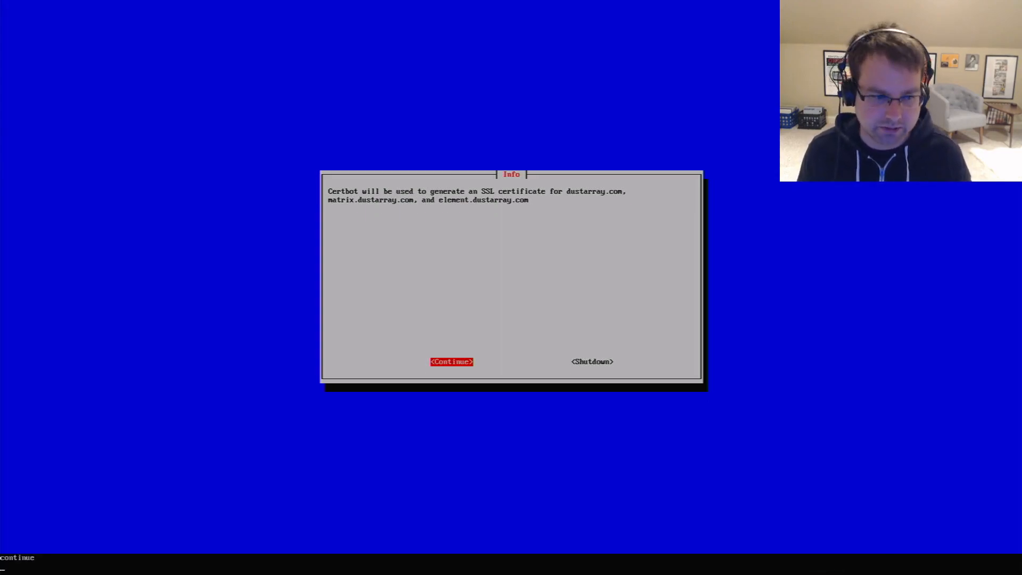
Run Certbot to generate SSL certificates for dustarray.com and its matrix and element subdomains
click(450, 361)
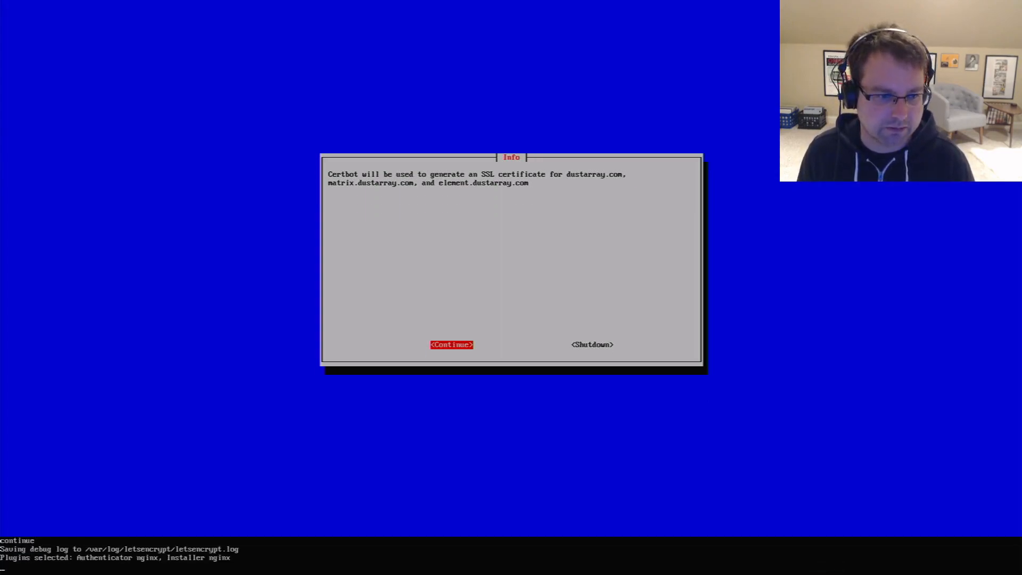
click(451, 344)
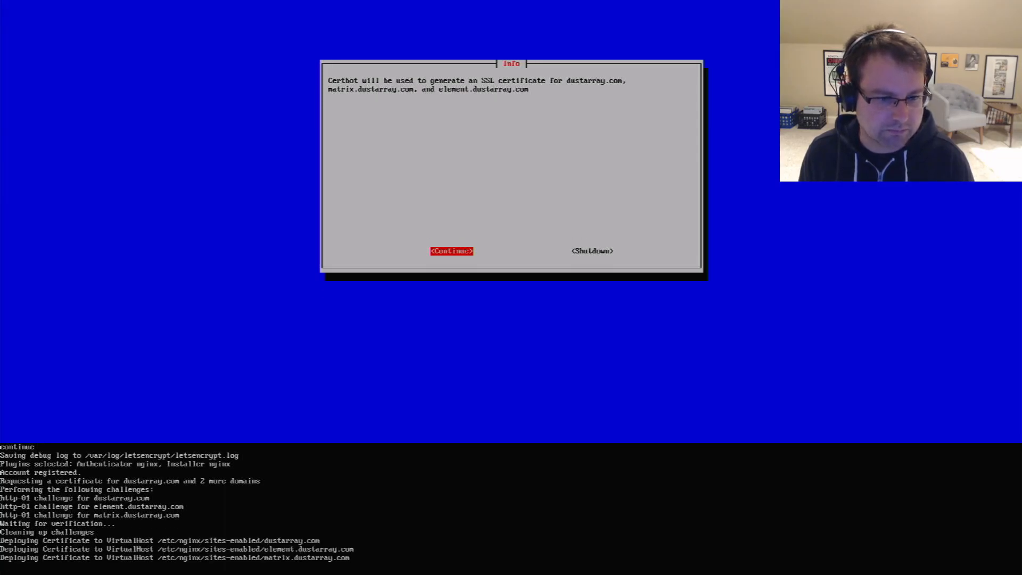
click(450, 250)
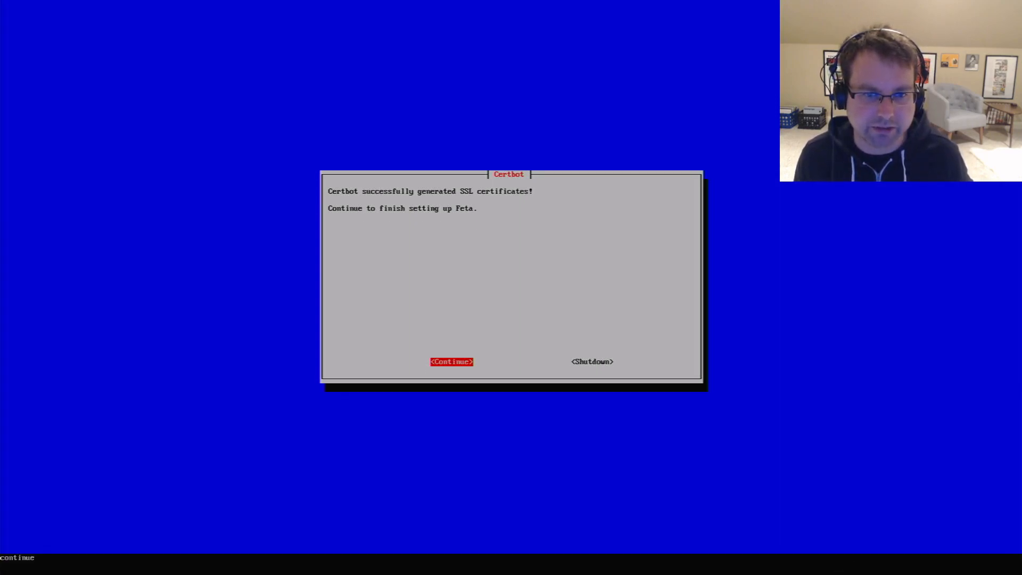
Continue from the Certbot success message to finish Feta setup
click(452, 360)
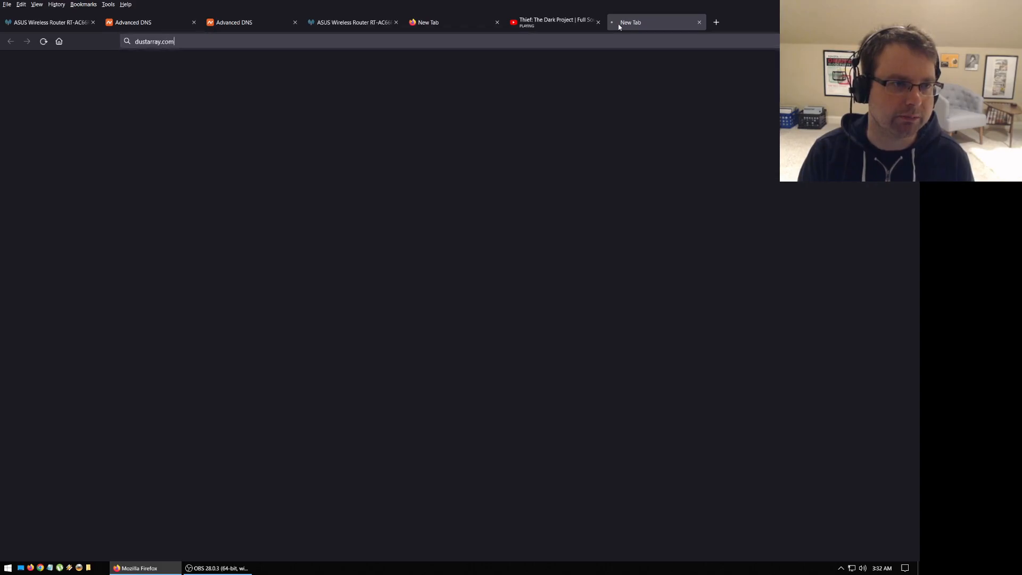
Load the dustarray.com landing page and follow its link to element.dustarray.com
key(Return)
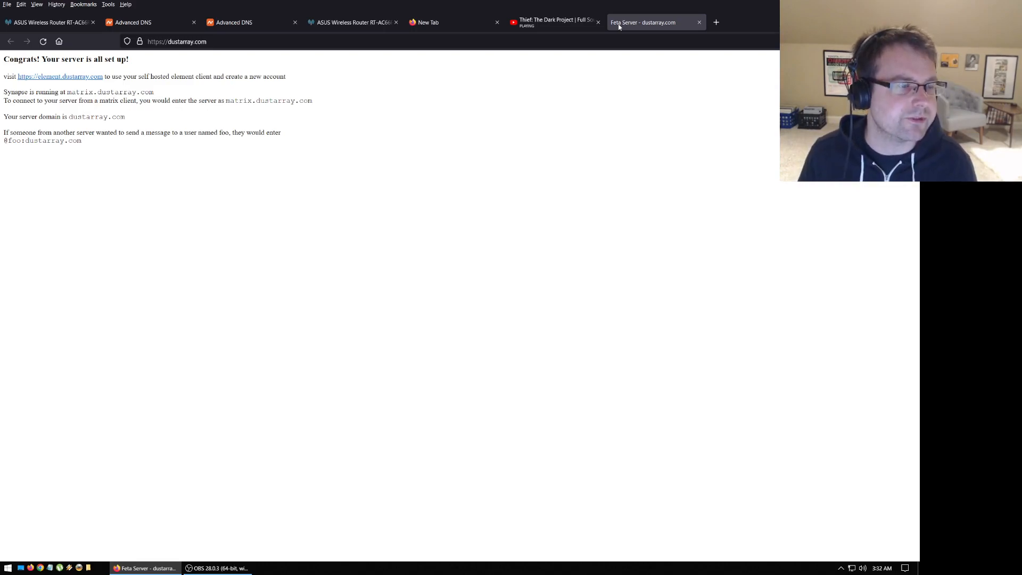
mouse_move(74, 79)
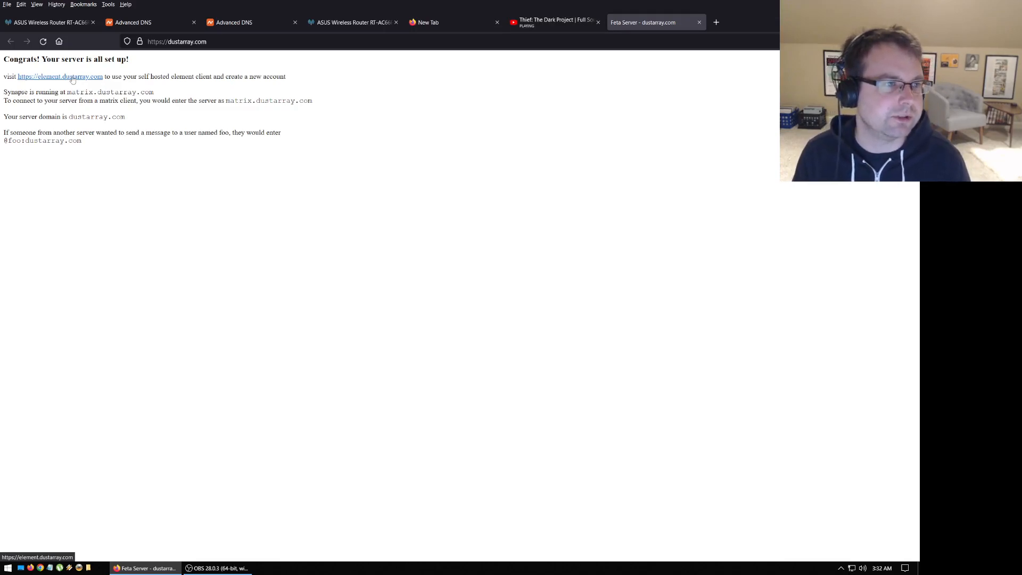
double_click(111, 92)
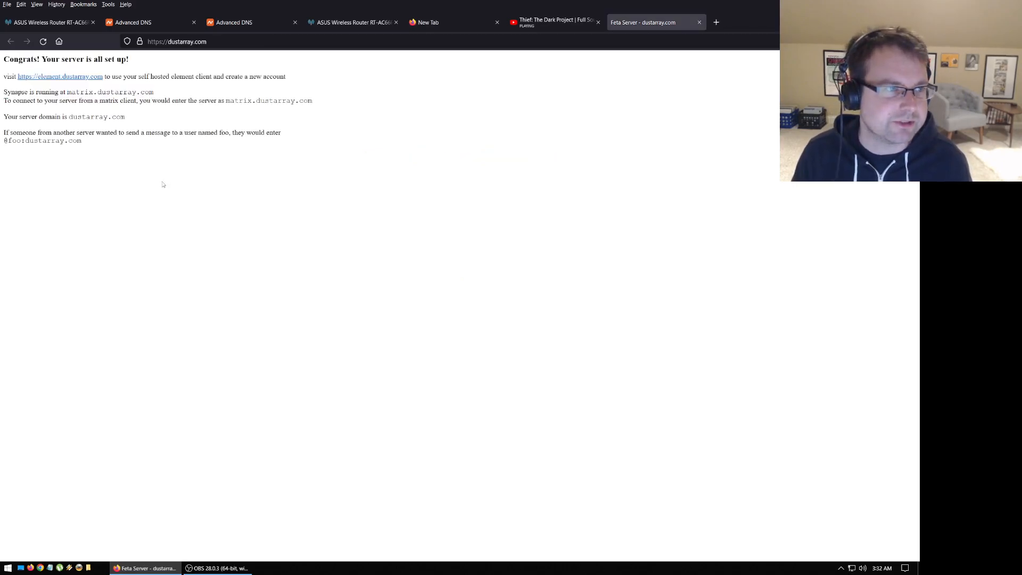
mouse_move(59, 77)
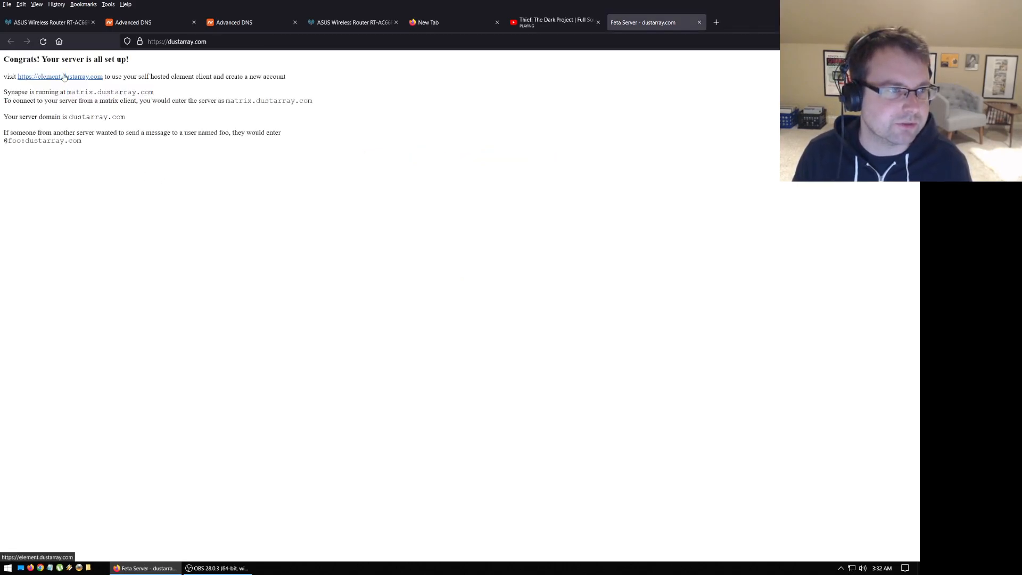
click(60, 76)
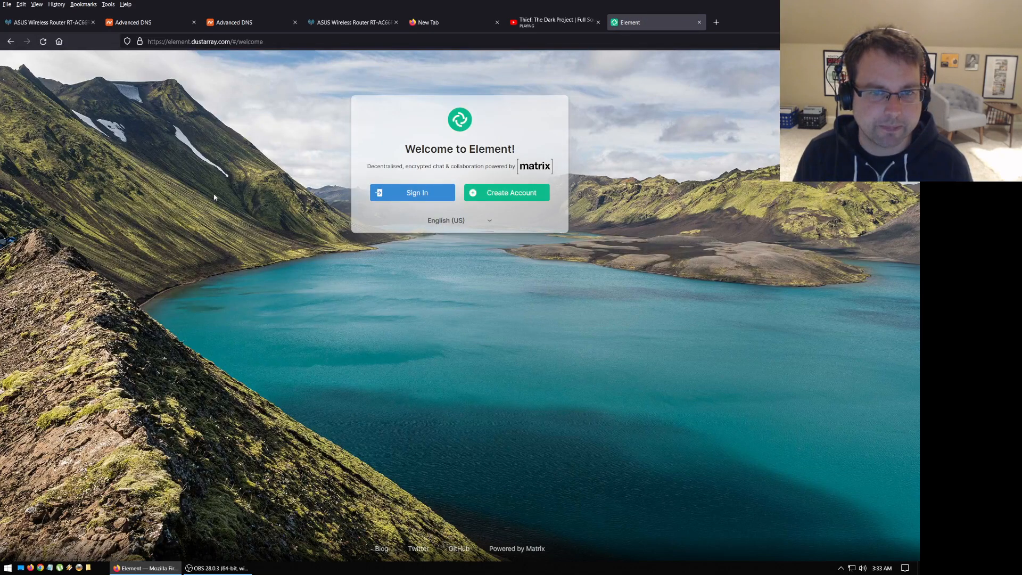
mouse_move(307, 218)
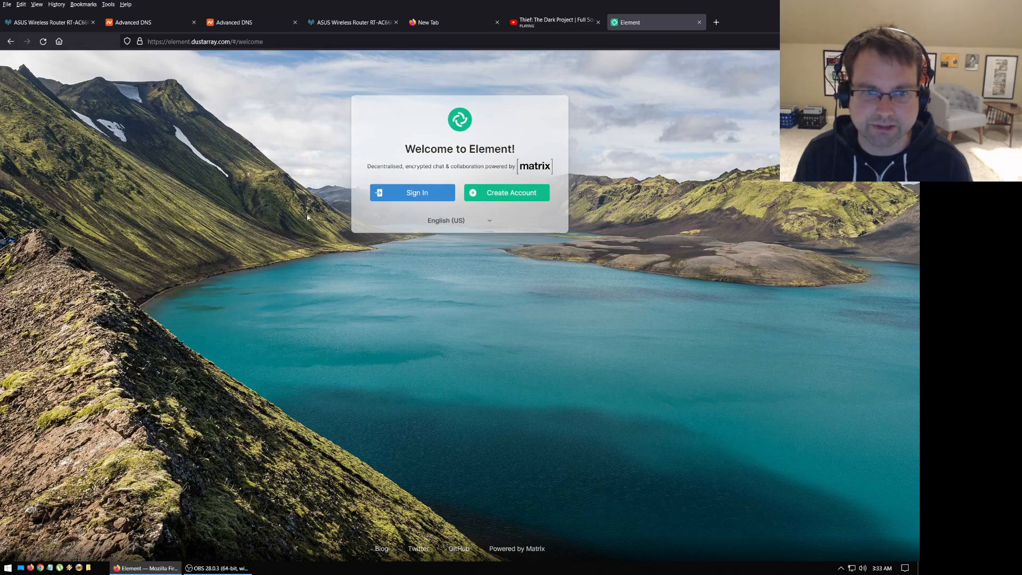
Register a new account sometestuser123 with a password on the dustarray.com homeserver
click(507, 192)
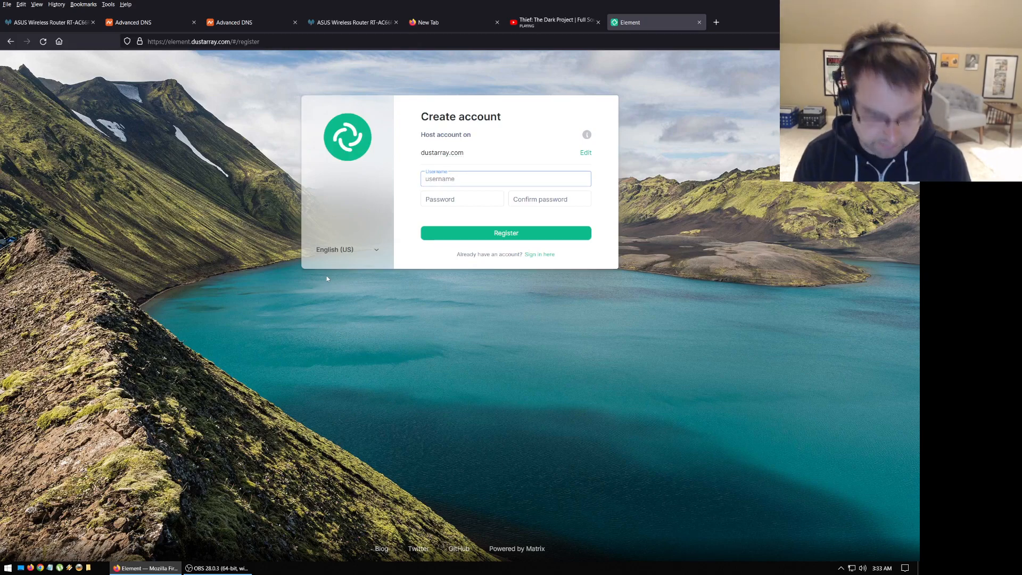
text(some)
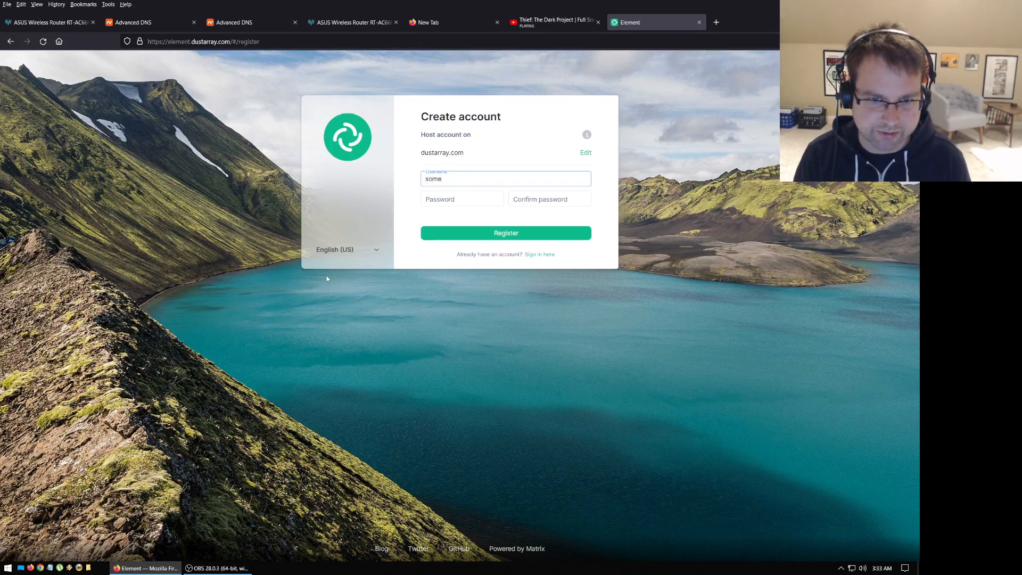
text(testuser)
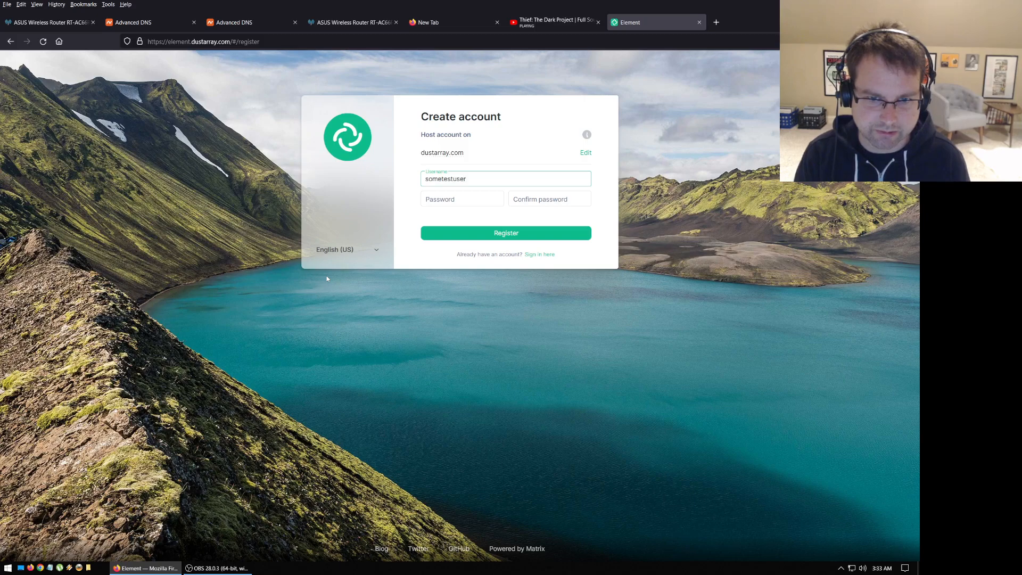
text(123)
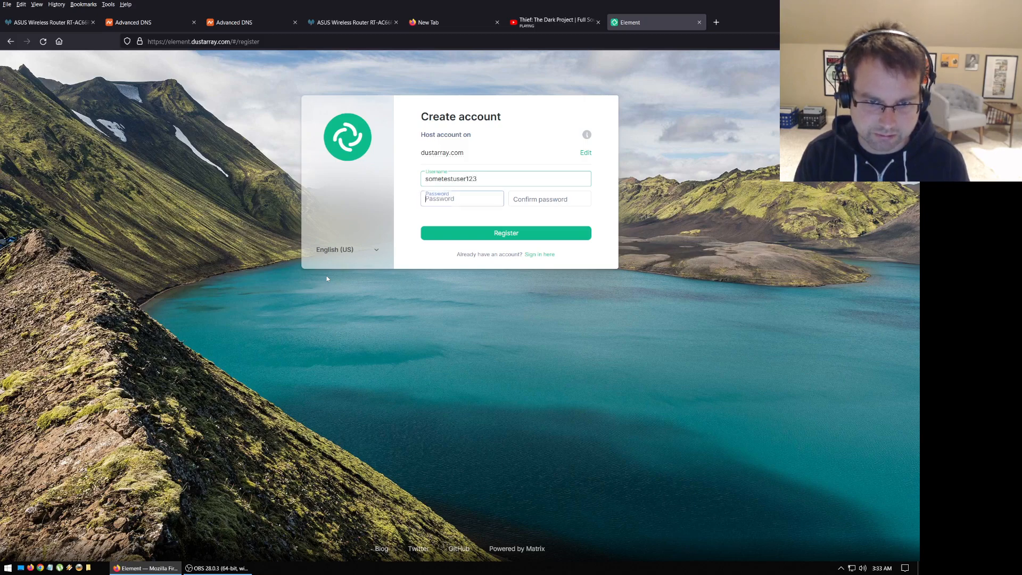
text(•)
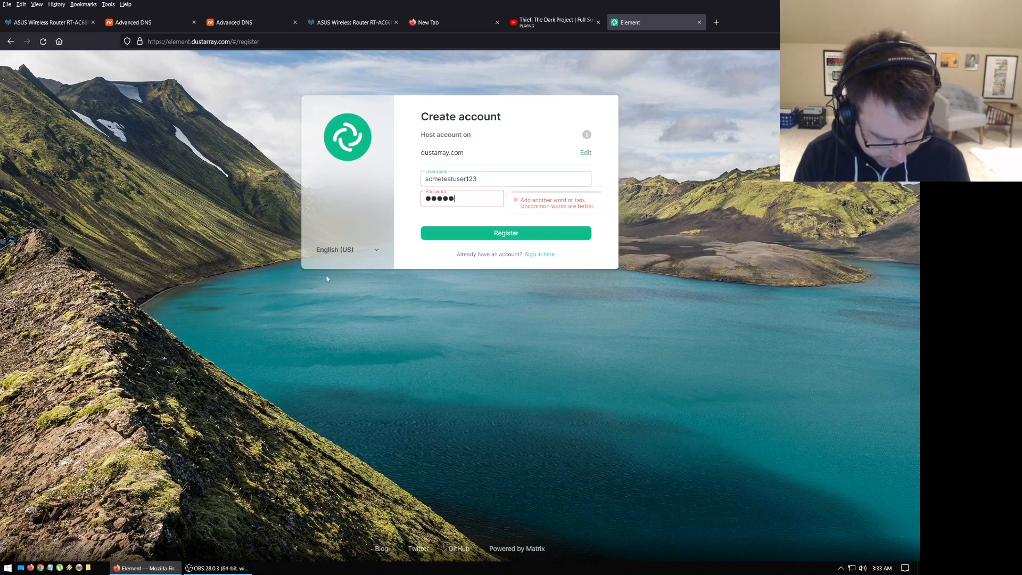
key(backspace)
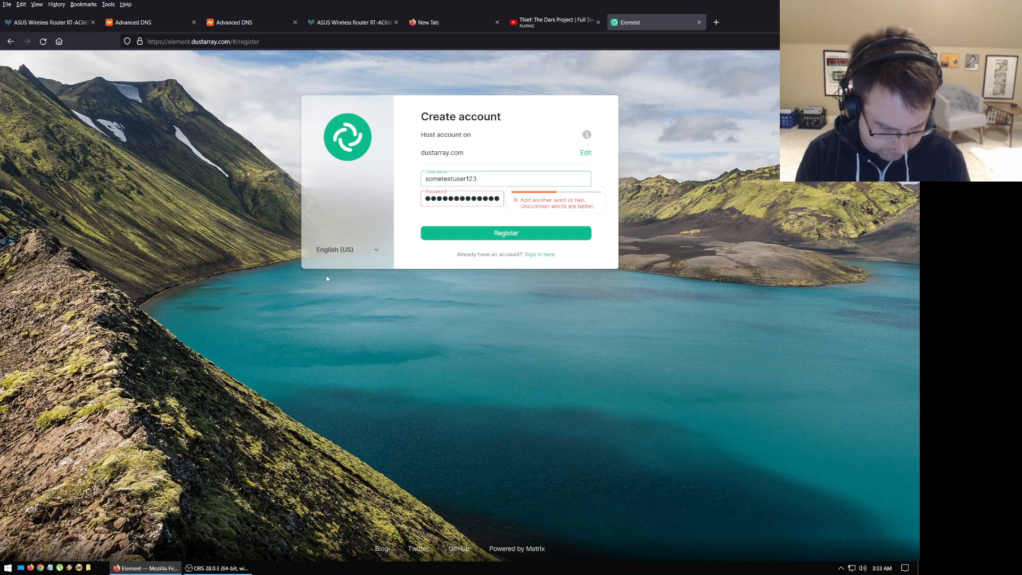
text(••)
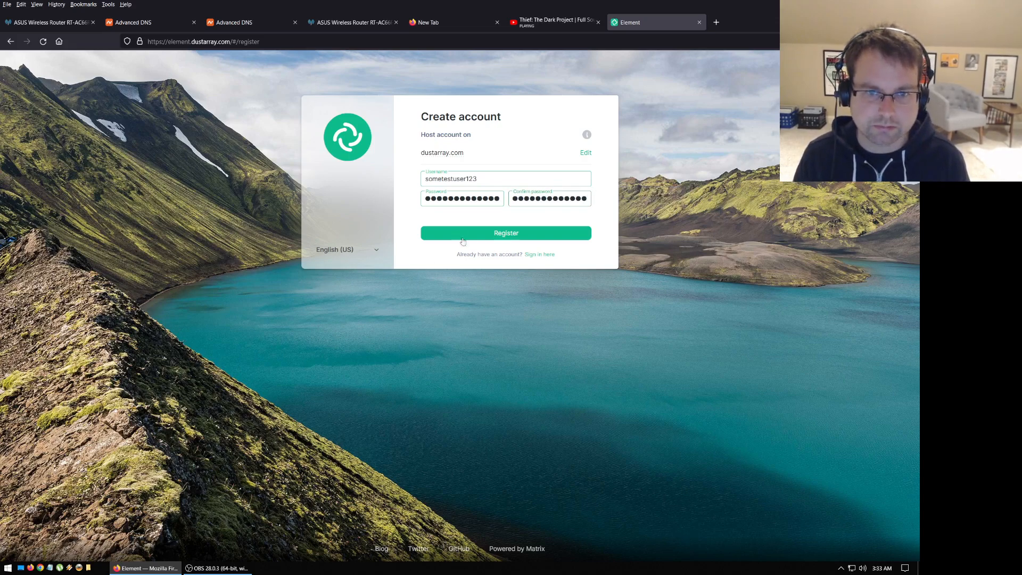
click(505, 233)
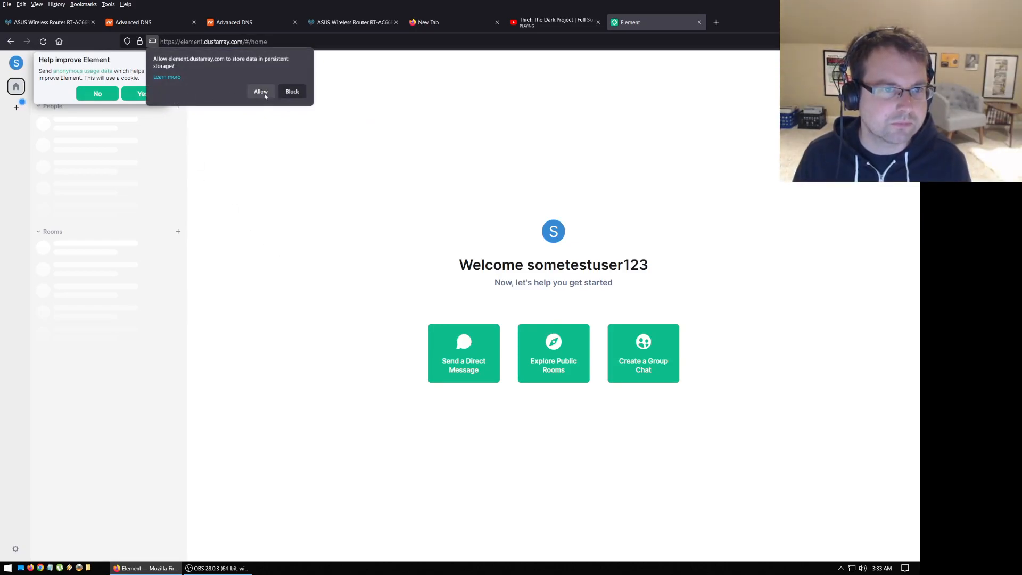
Allow the browser to store Element's data persistently
click(260, 91)
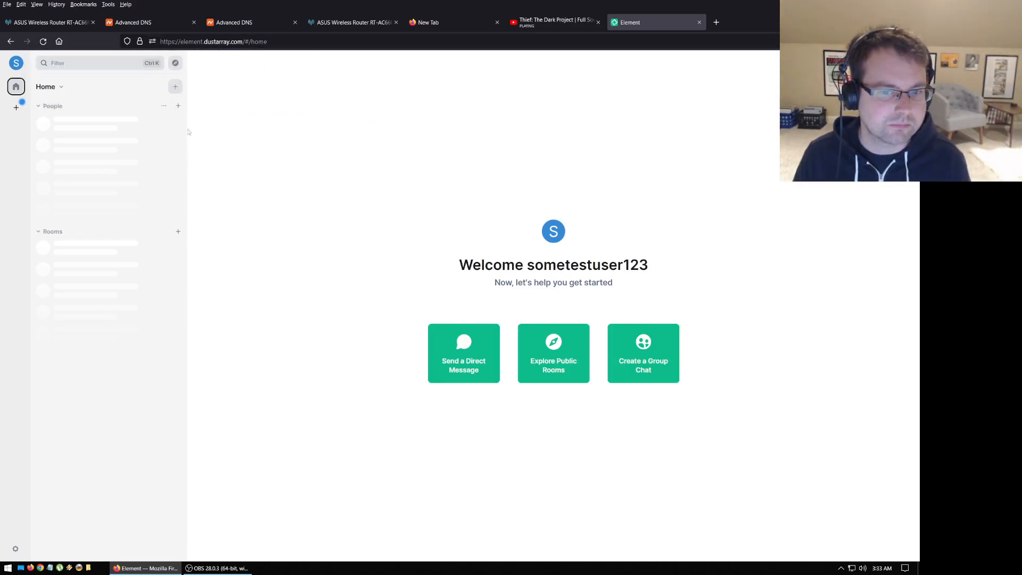
mouse_move(294, 196)
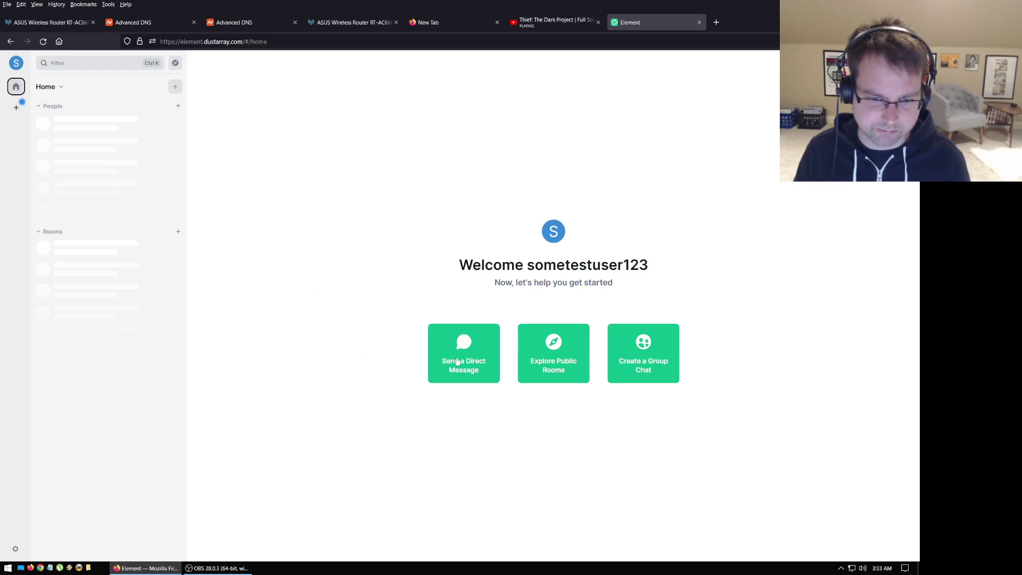
click(463, 353)
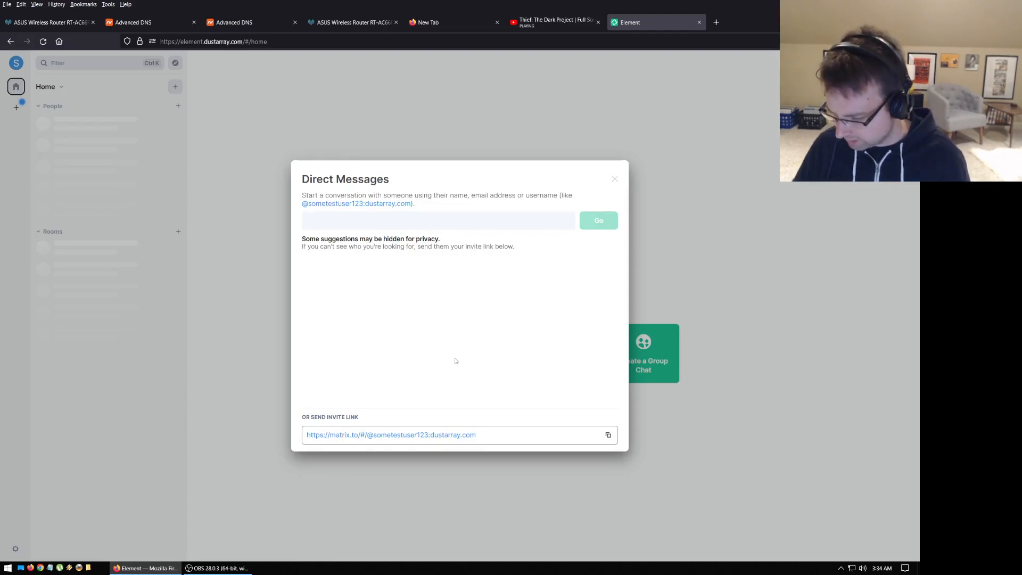
click(438, 220)
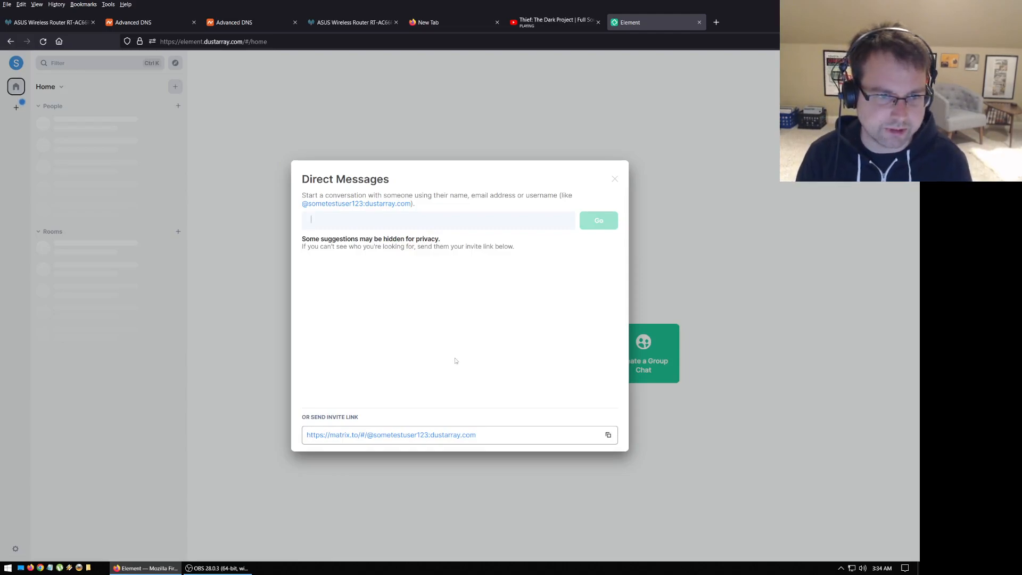
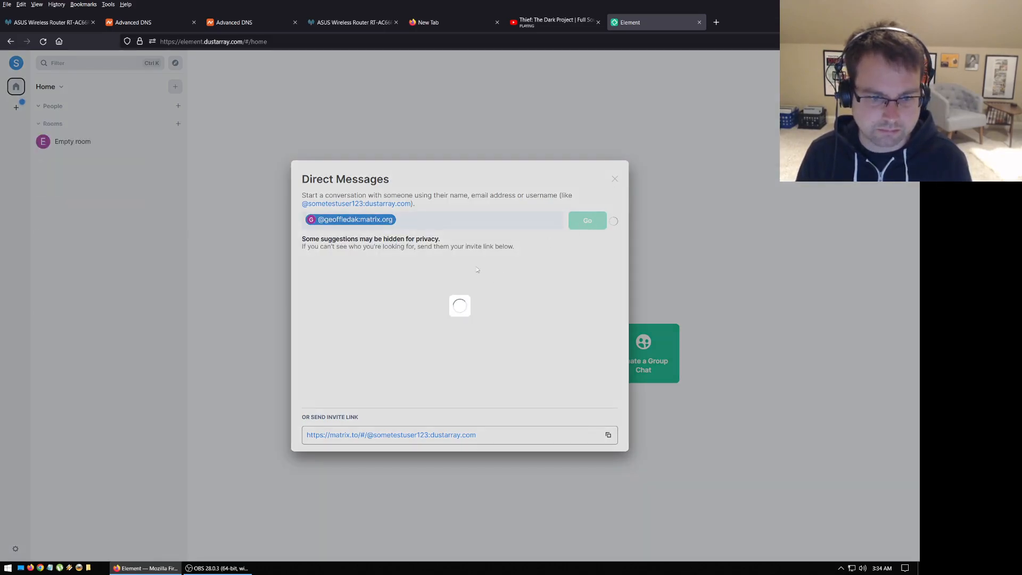
click(585, 219)
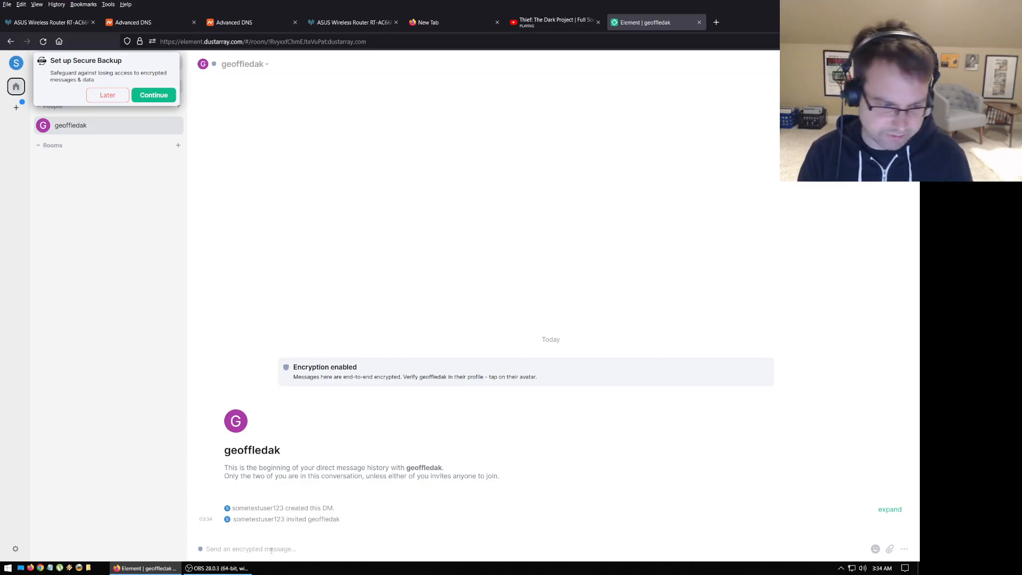
text(hey trh)
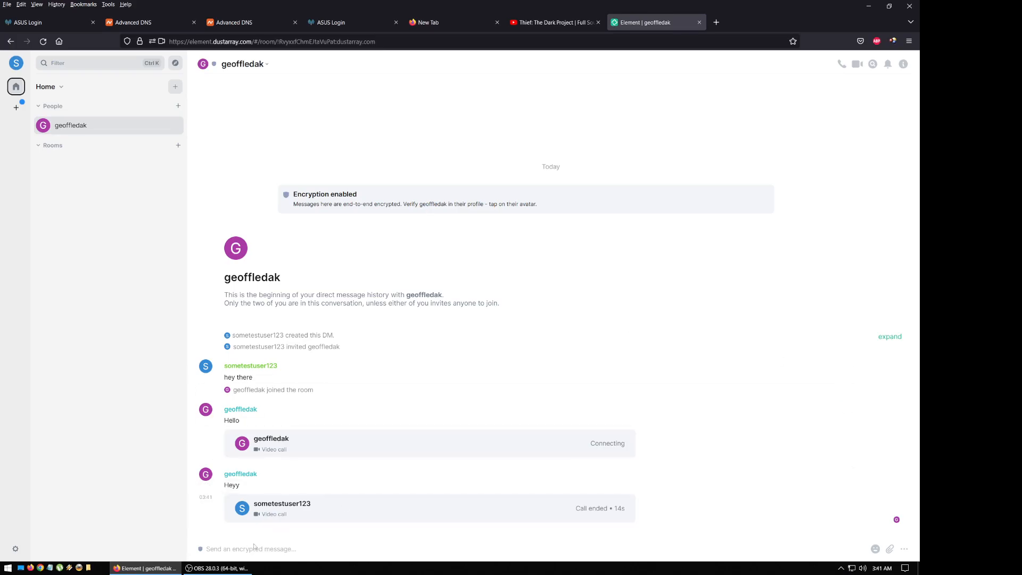
mouse_move(218, 567)
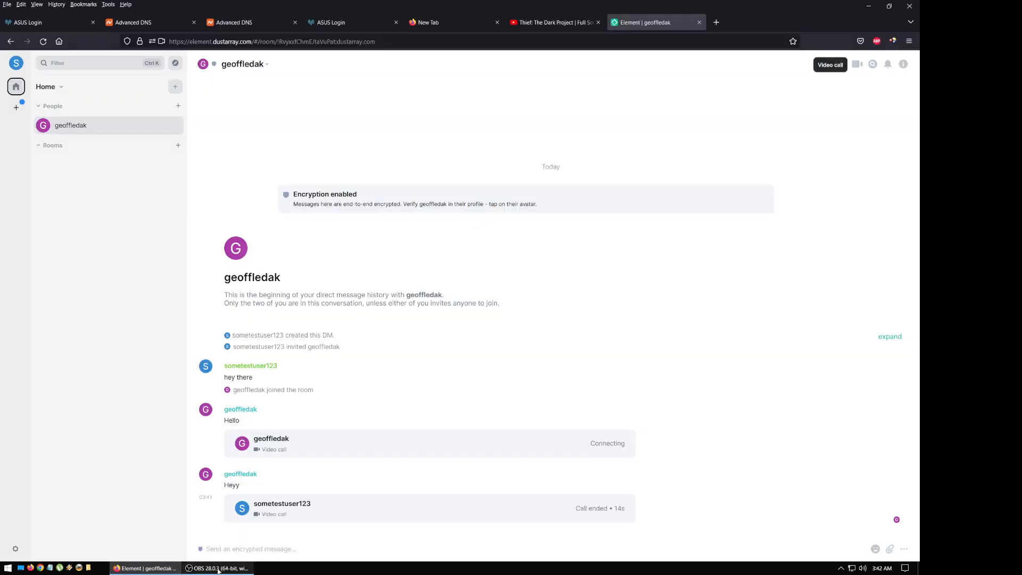
mouse_move(218, 568)
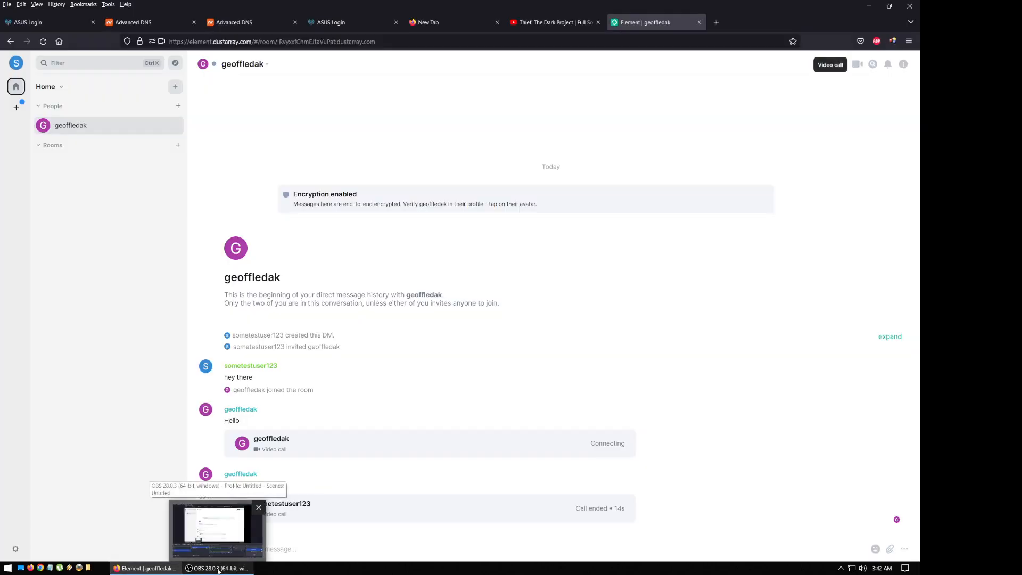